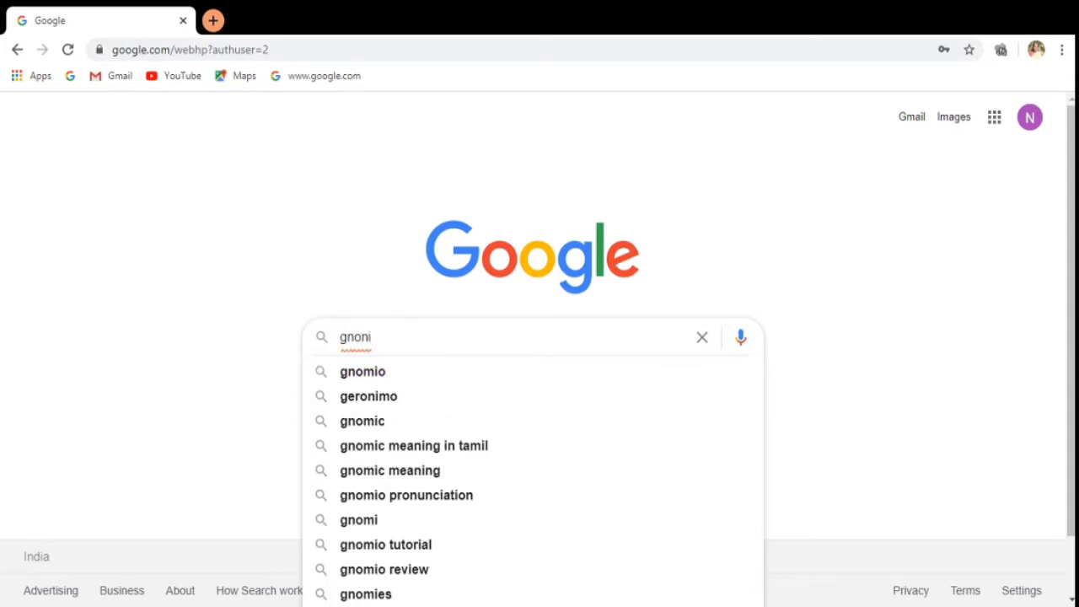
Step: Run a Google search for 'gnomio' using the suggested term
key("BackSpace")
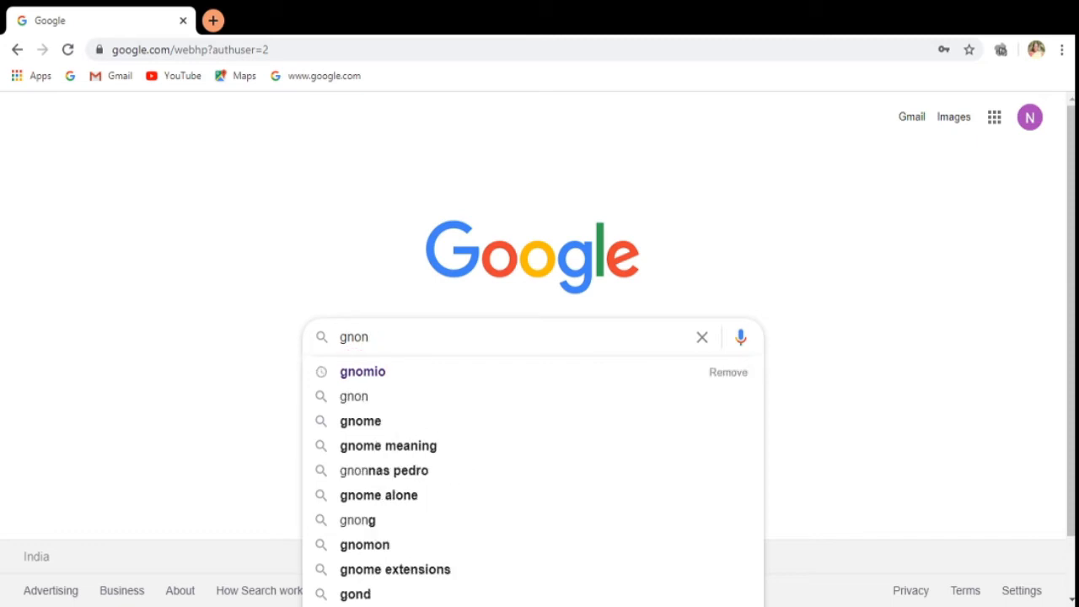
mouse_move(266, 543)
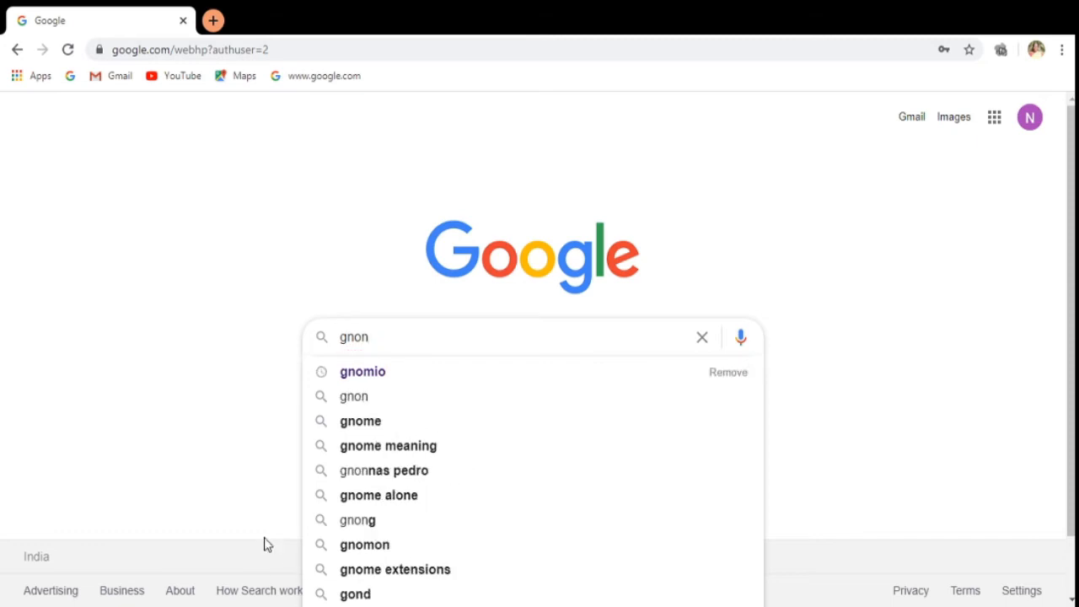
left_click(363, 371)
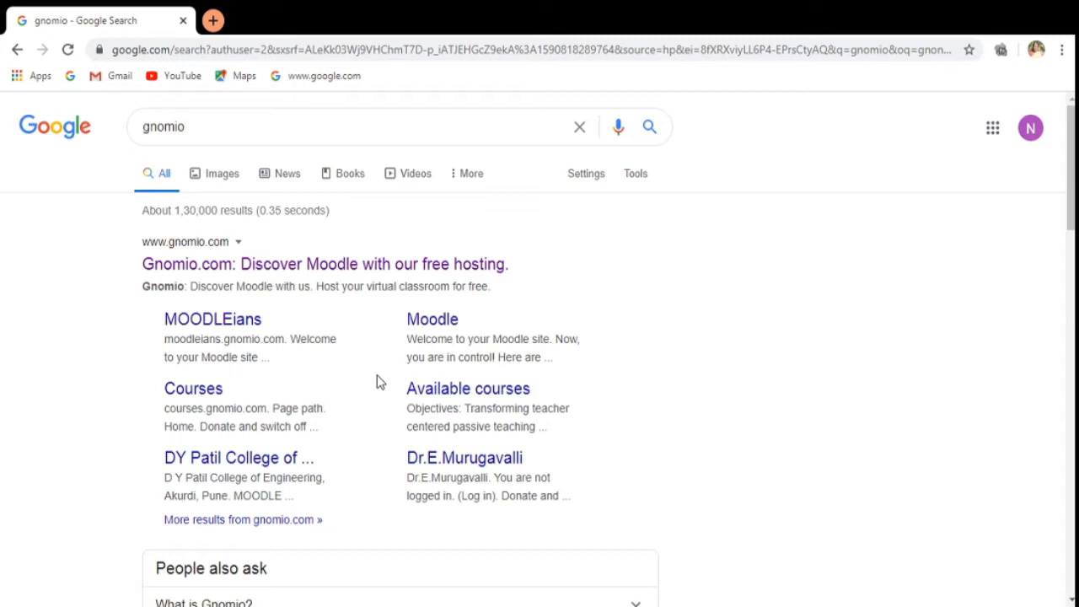
mouse_move(354, 263)
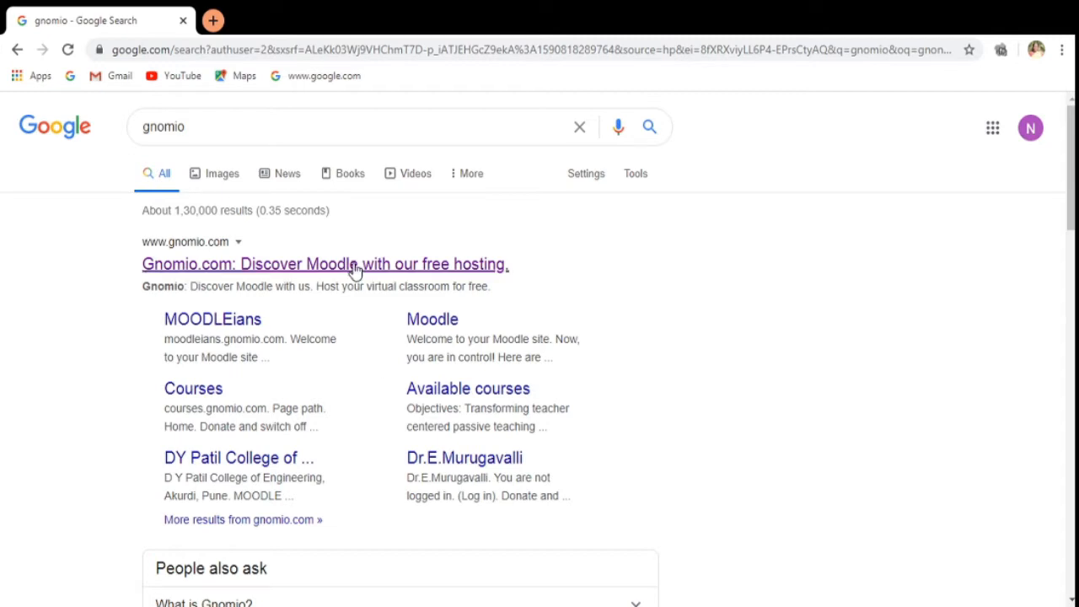
Step: Open Gnomio.com from the results and enter 'dharani' as the new site's name
left_click(323, 264)
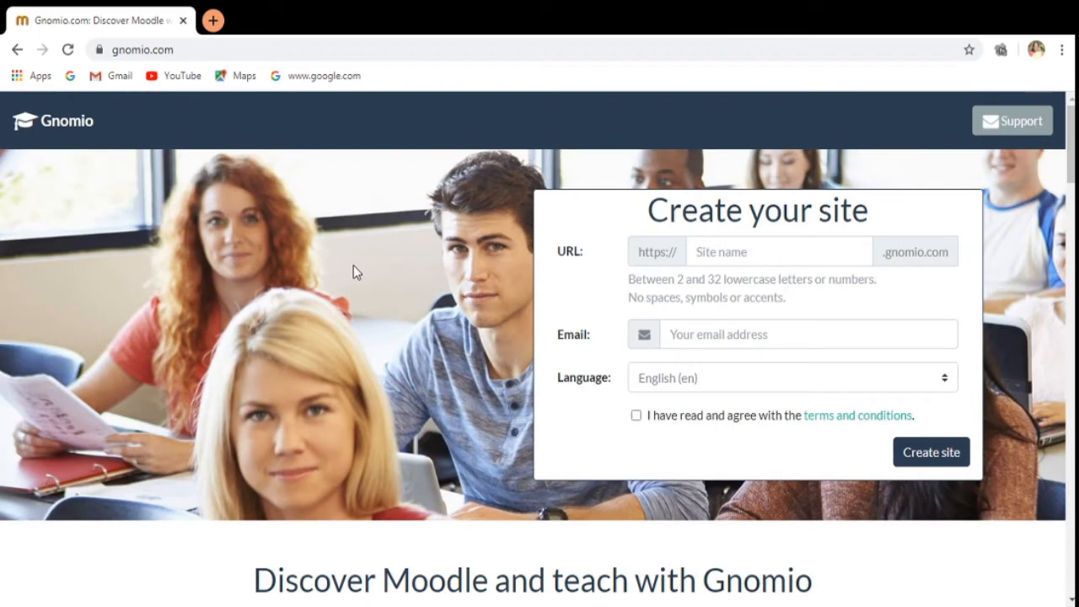
left_click(721, 252)
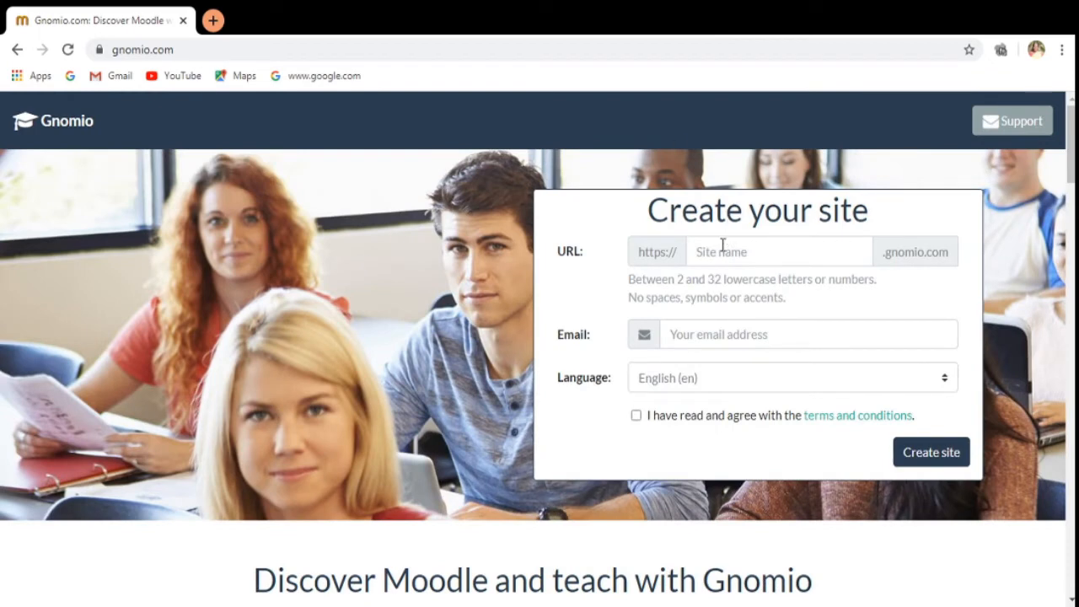
left_click(779, 252)
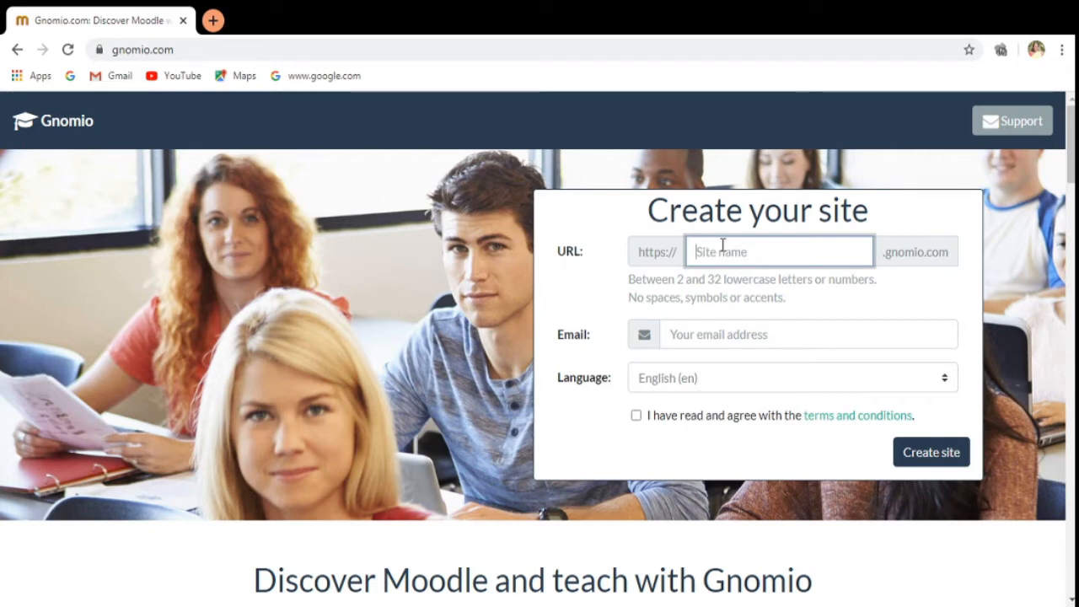
type("dhara")
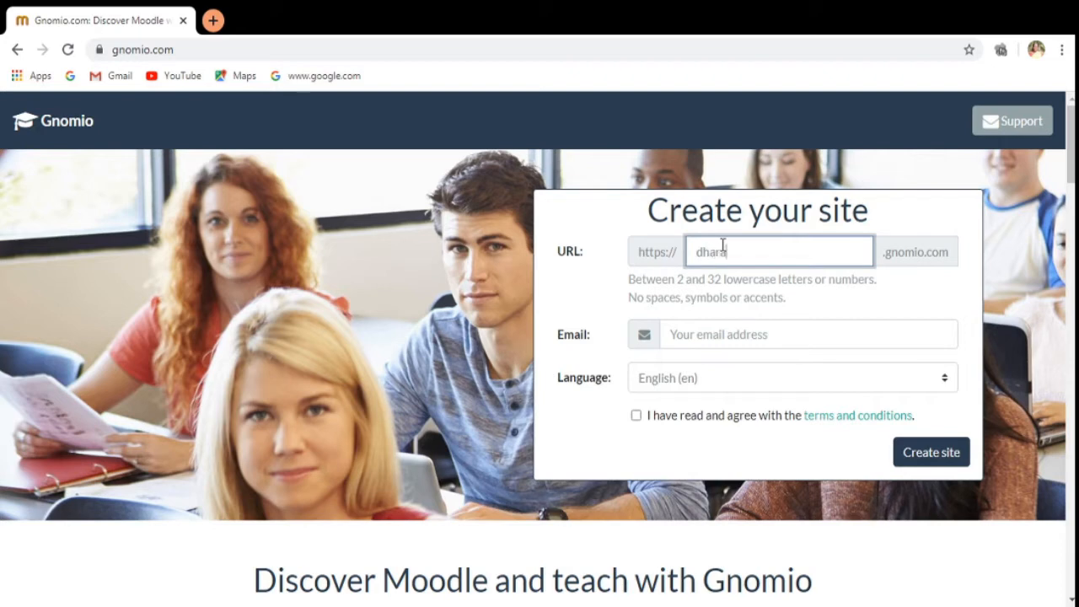
type("ni")
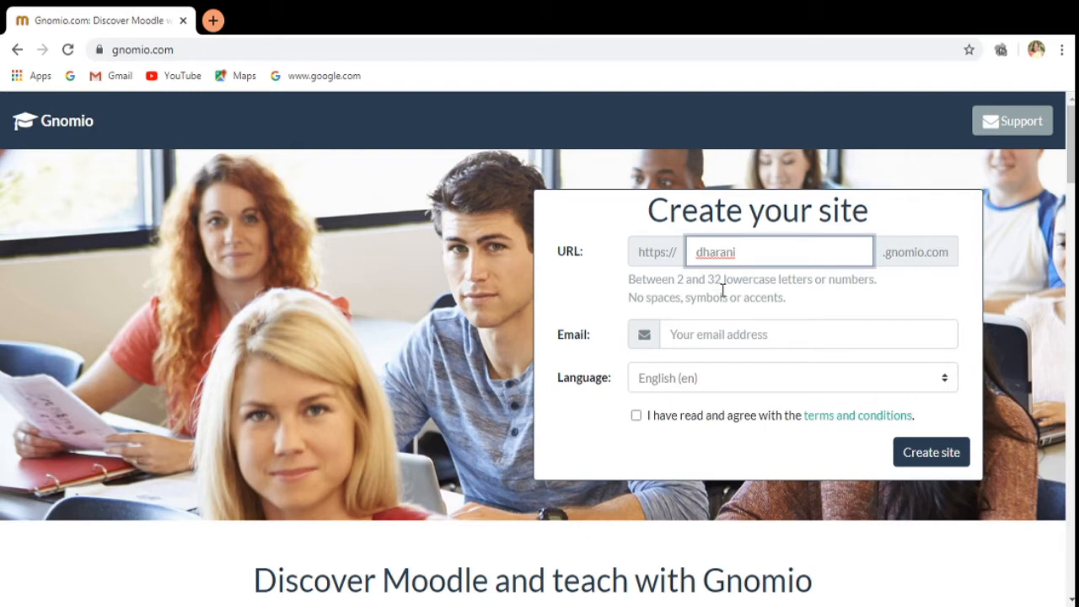
mouse_move(717, 346)
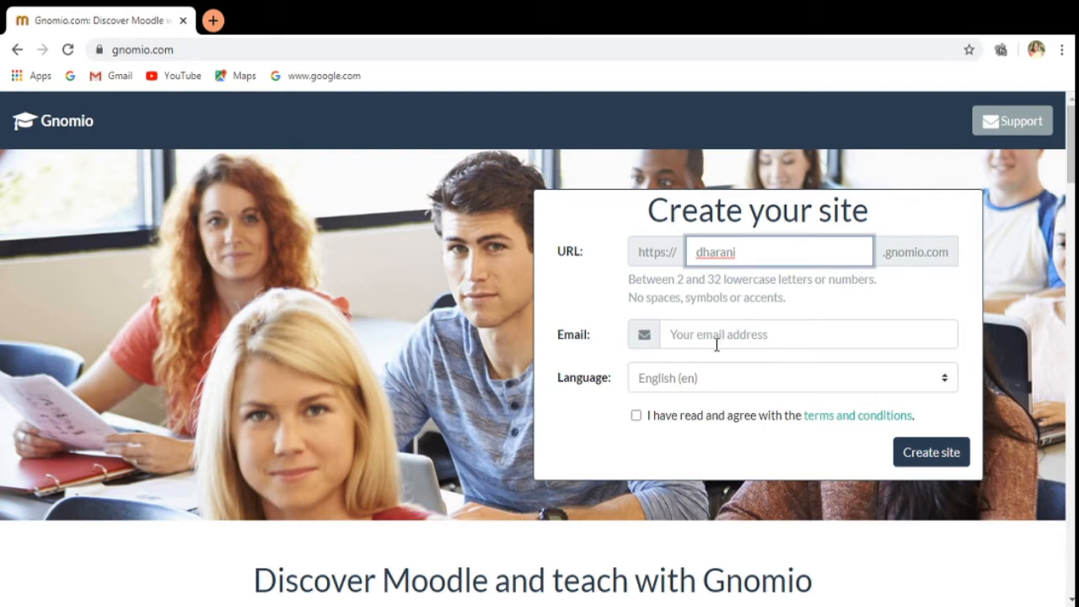
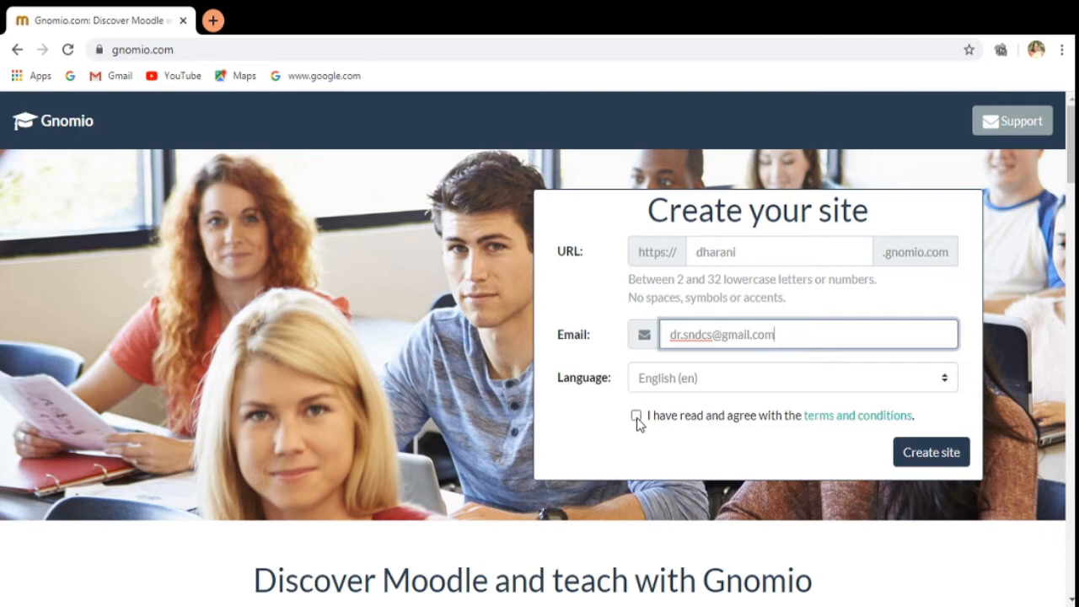
Step: Enter the contact Gmail address, accept the terms and conditions, and submit Create site
left_click(636, 415)
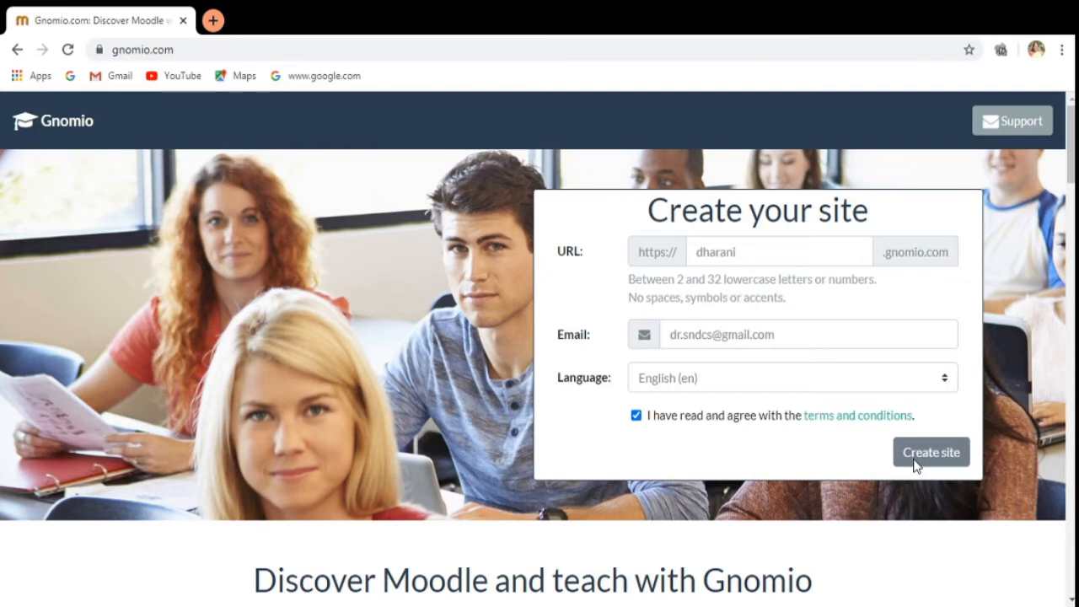
left_click(931, 452)
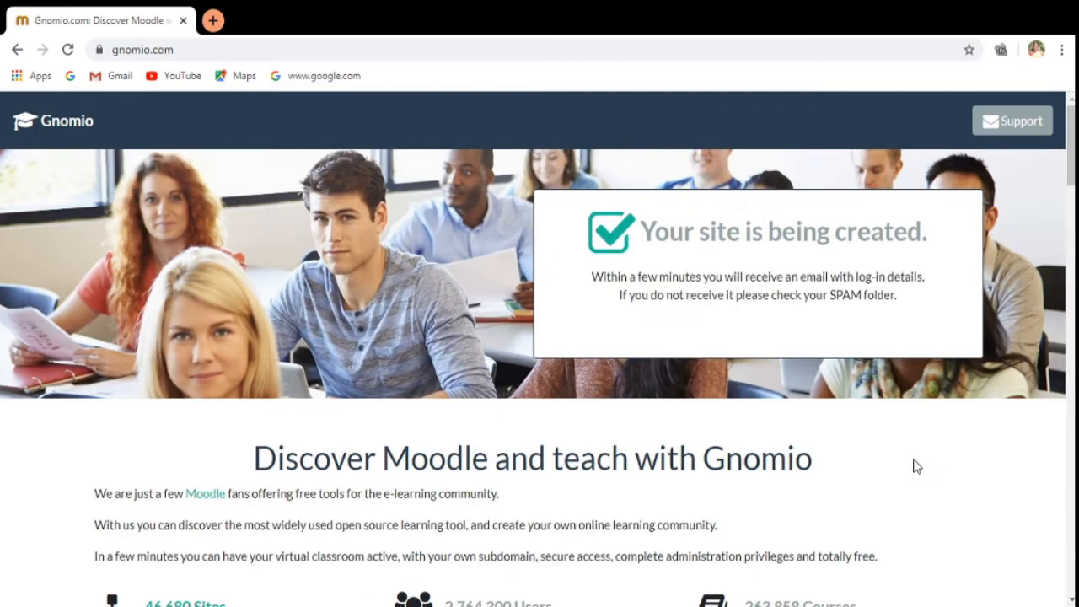
mouse_move(647, 403)
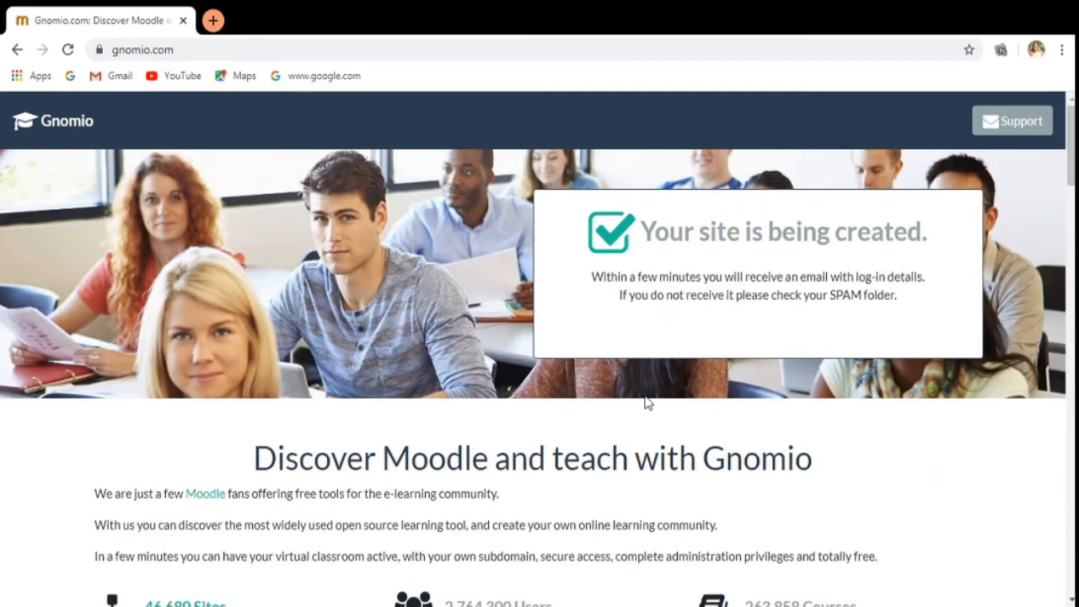
mouse_move(608, 363)
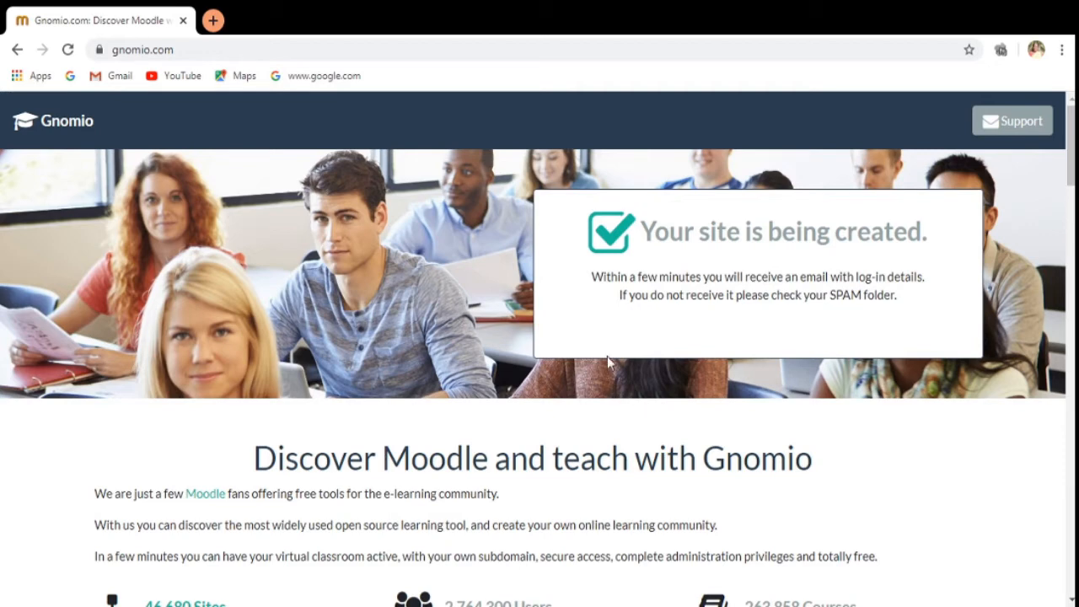
mouse_move(635, 338)
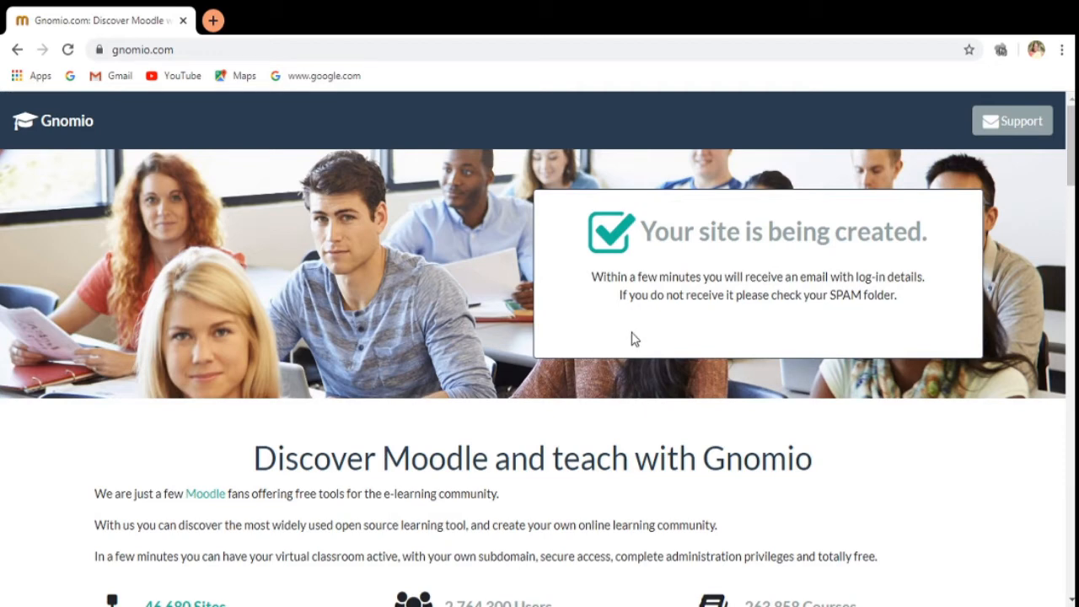
mouse_move(695, 337)
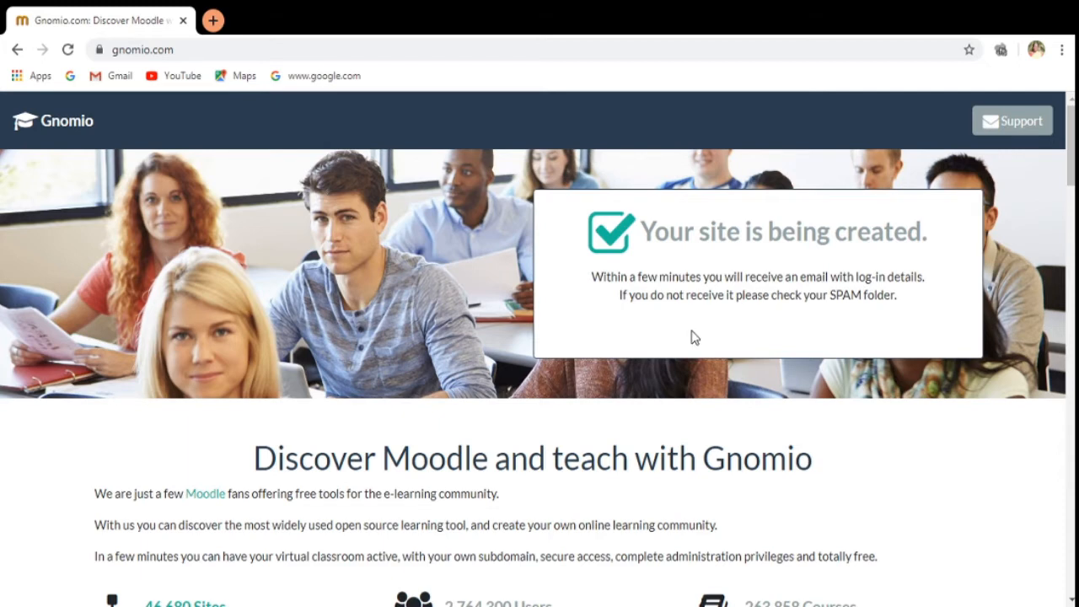
mouse_move(693, 332)
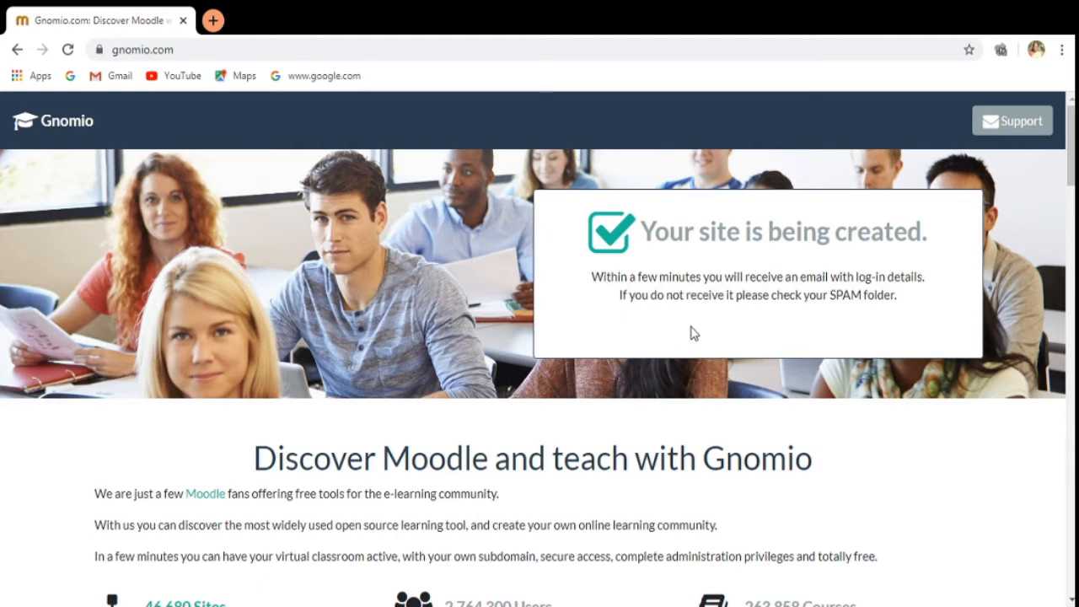
mouse_move(290, 103)
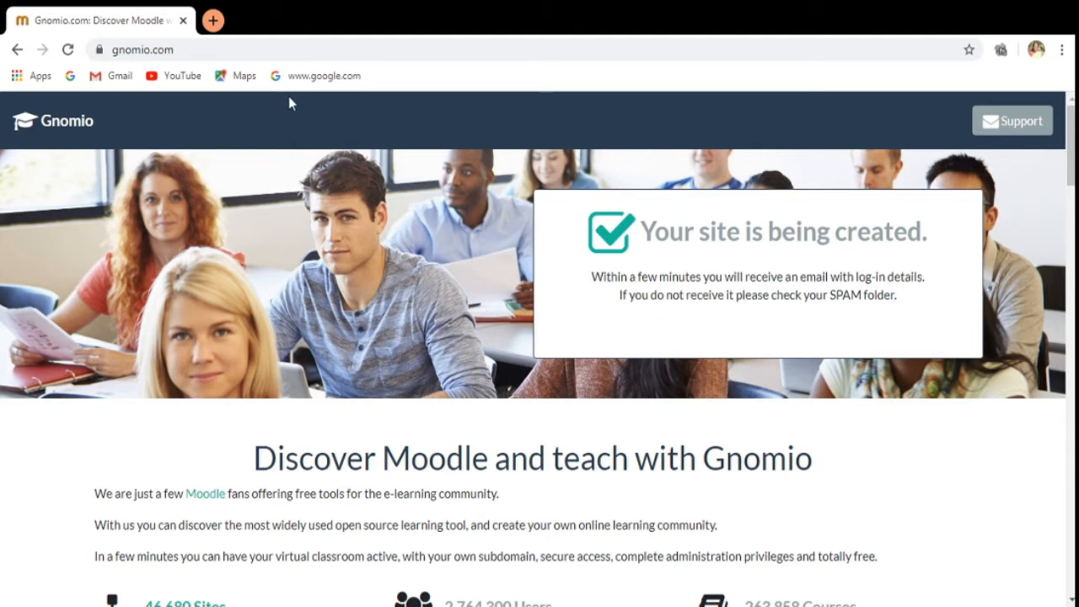
left_click(213, 20)
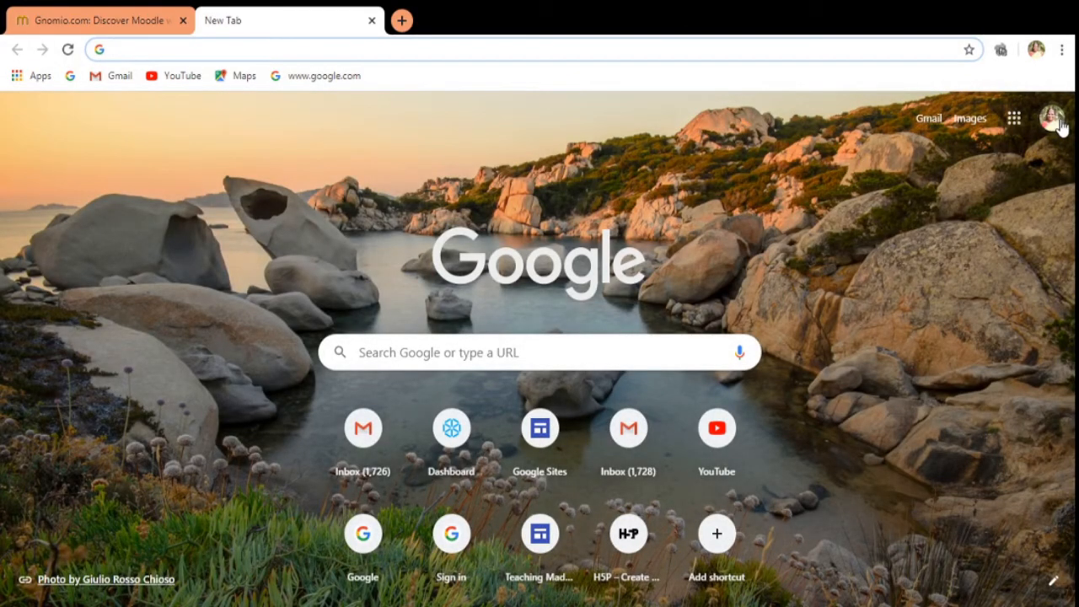
Step: Switch Google accounts and follow the emailed link to dharani.gnomio.com
left_click(1052, 118)
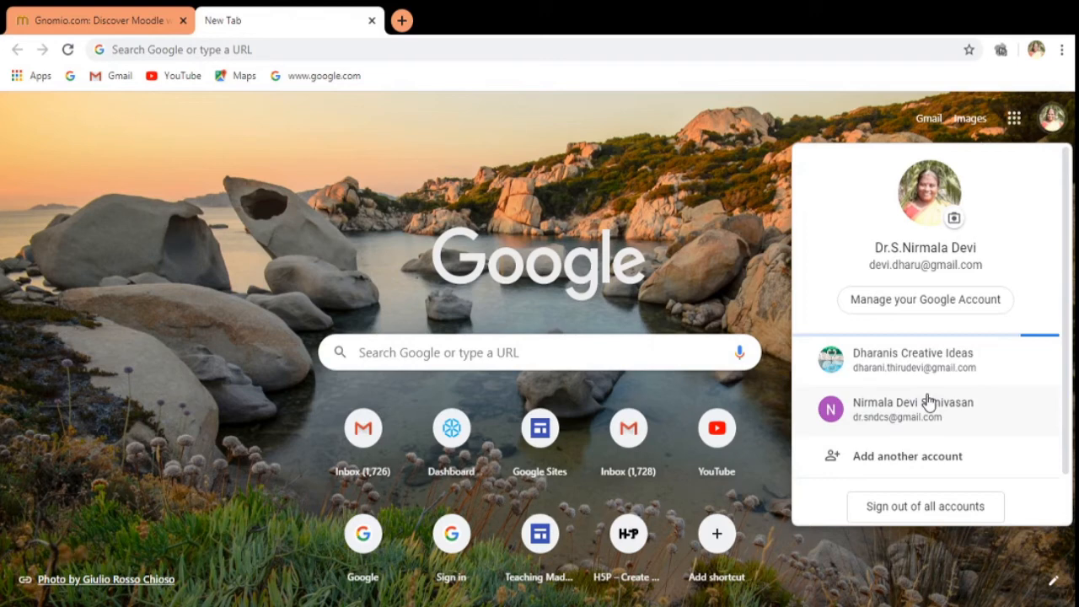
left_click(914, 410)
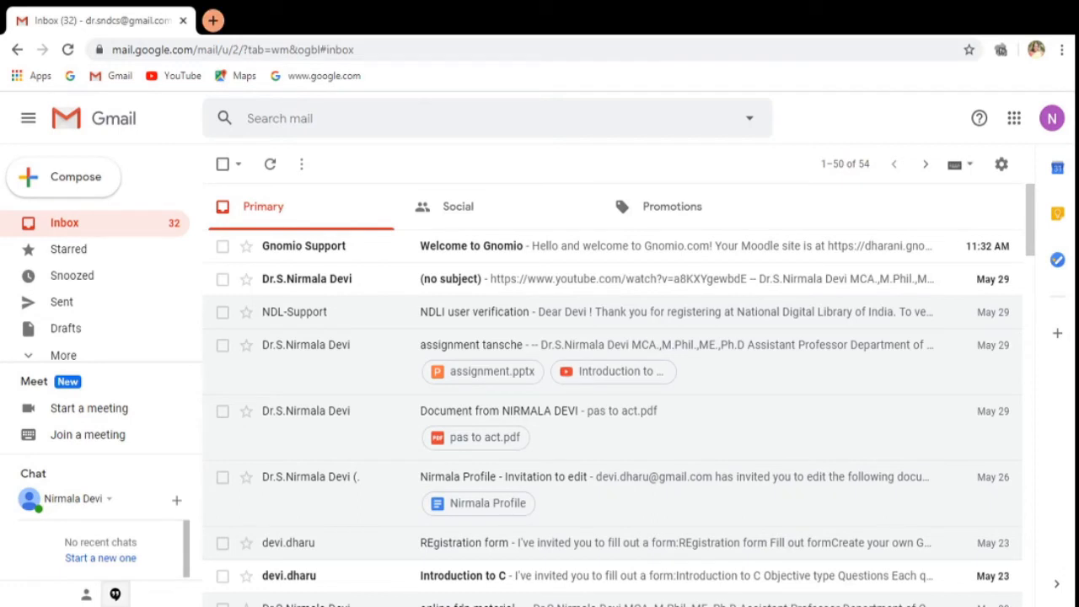
mouse_move(615, 312)
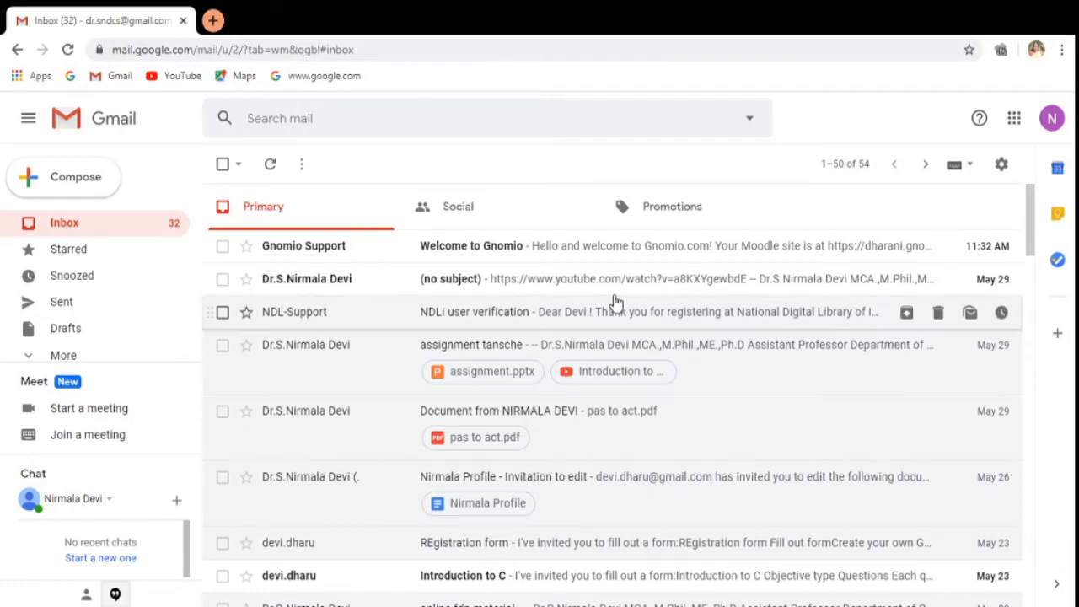
mouse_move(623, 246)
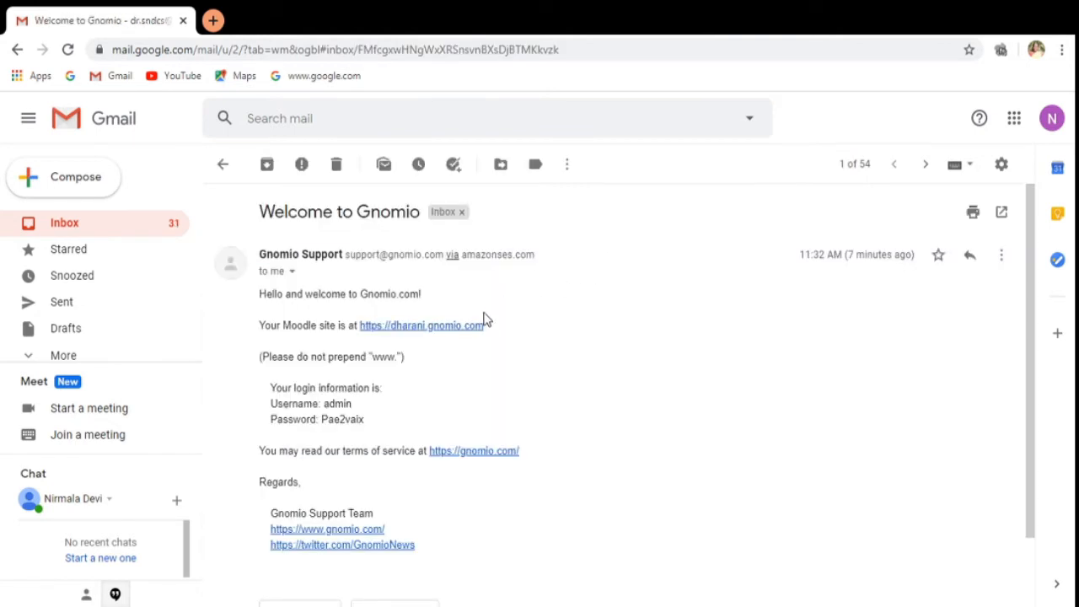
left_click(421, 326)
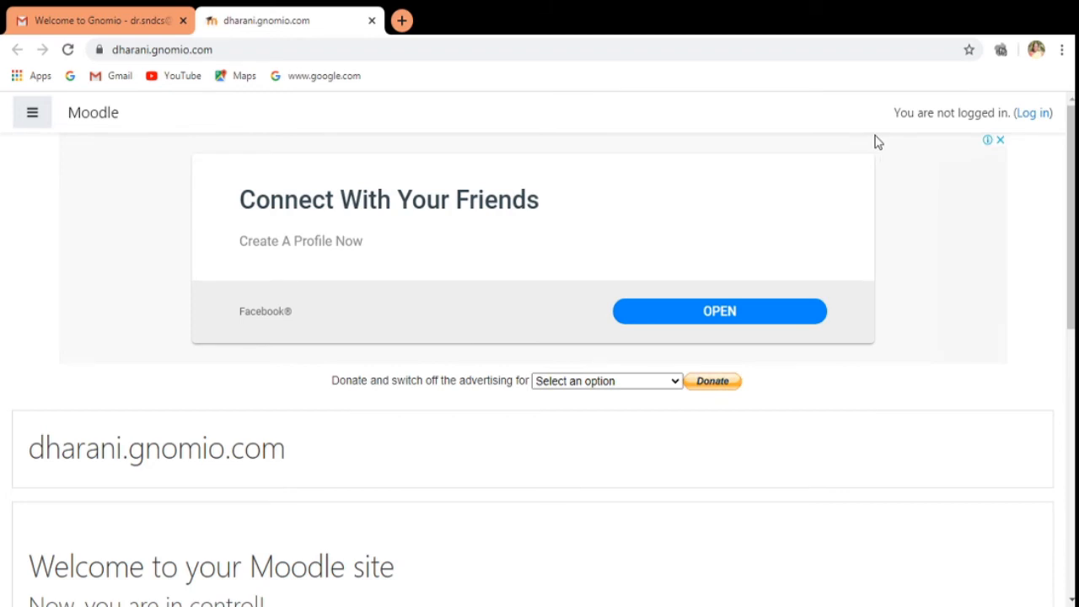
Step: Go to the login page and enter 'admin' as the username
left_click(1032, 111)
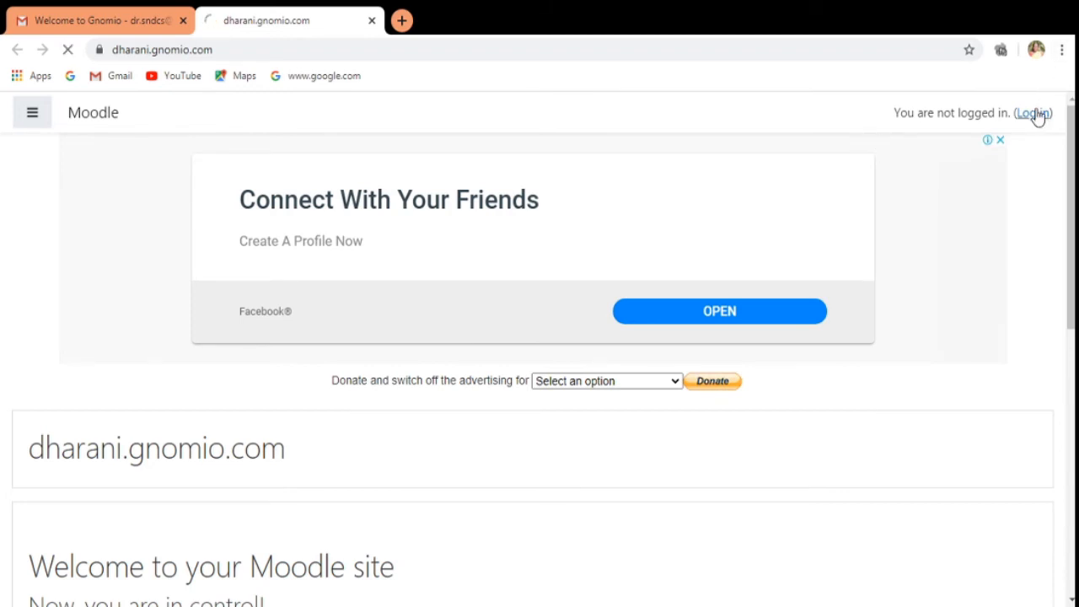
left_click(1032, 112)
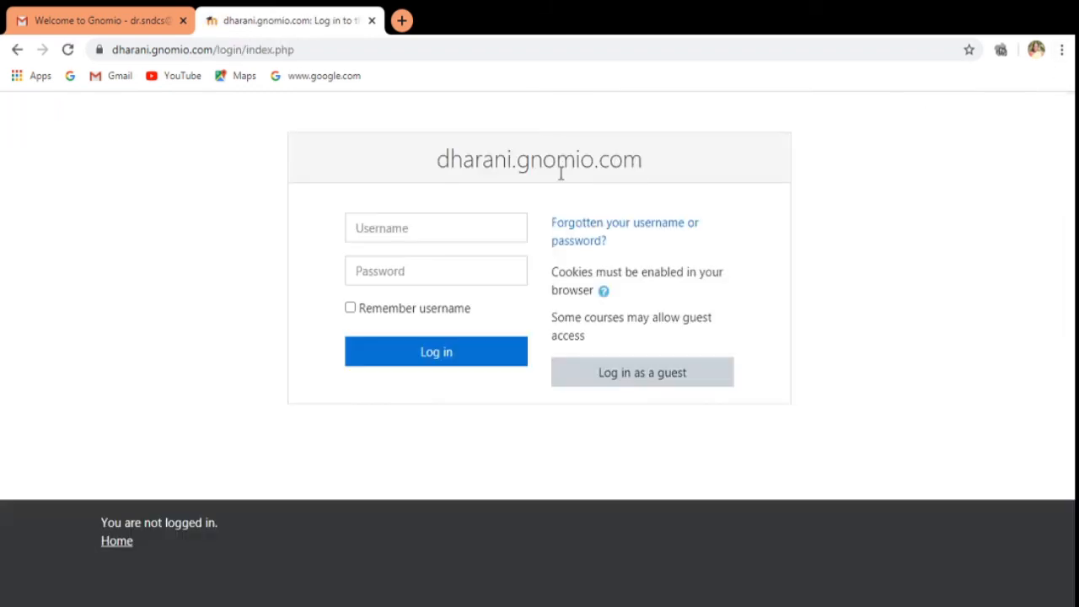
left_click(435, 227)
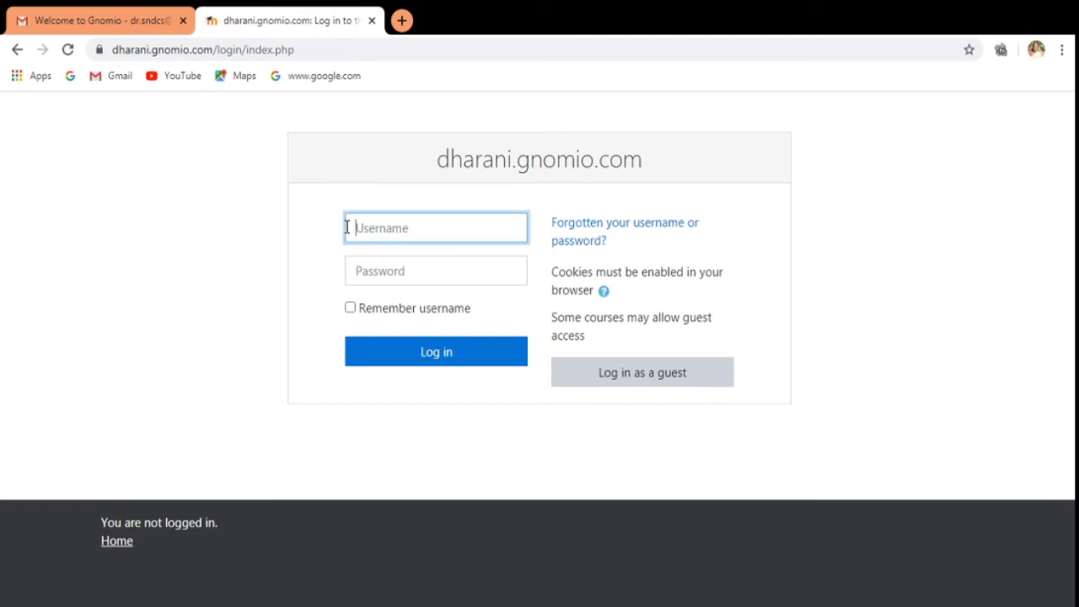
type("admin")
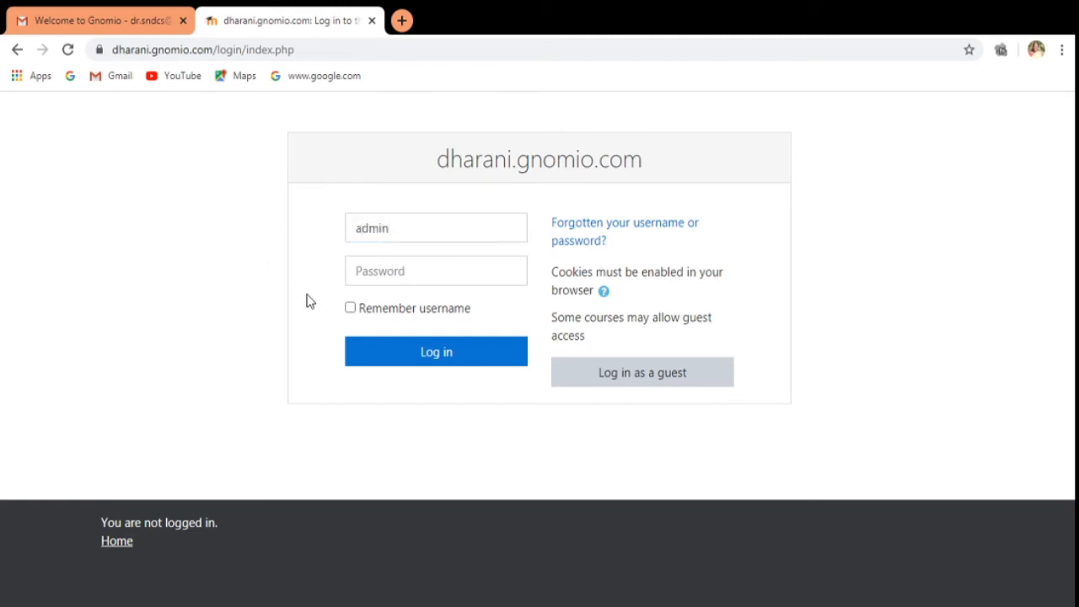
Step: Enter the emailed password and log in to reach the Dashboard
left_click(435, 269)
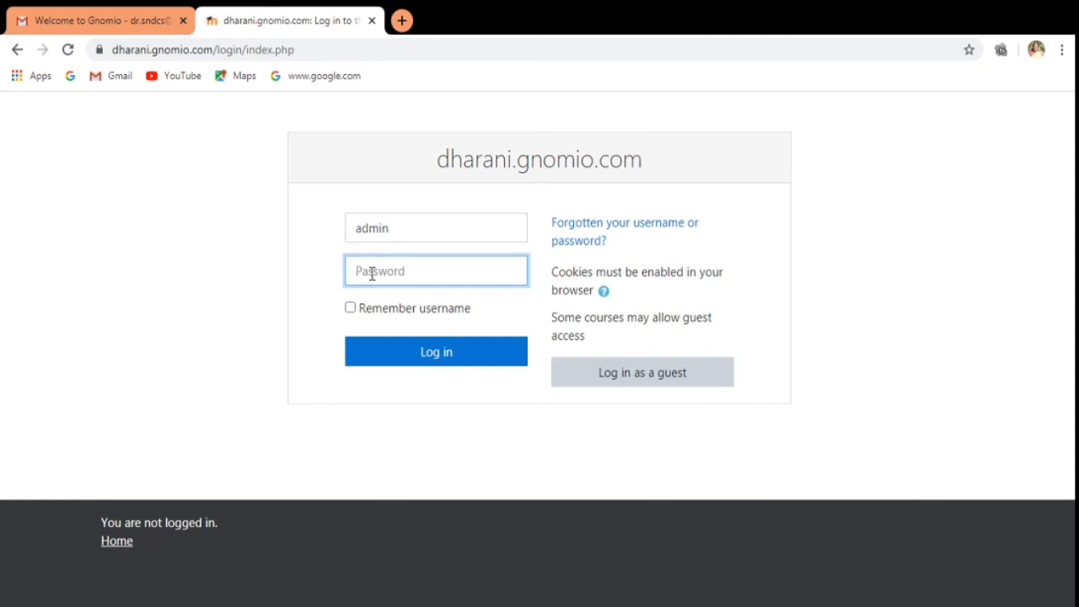
type("•••")
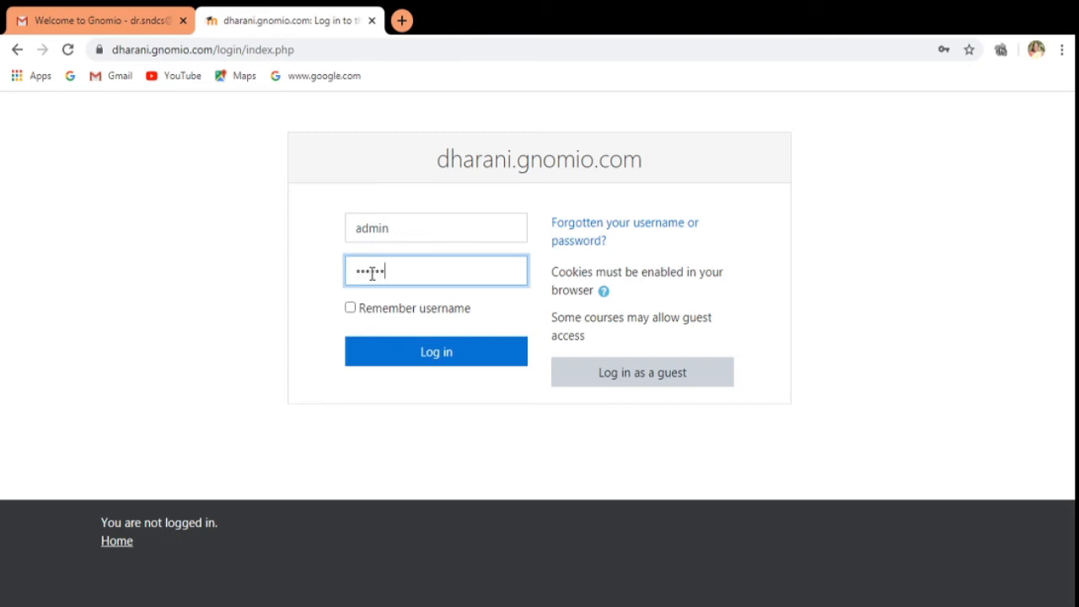
type("•")
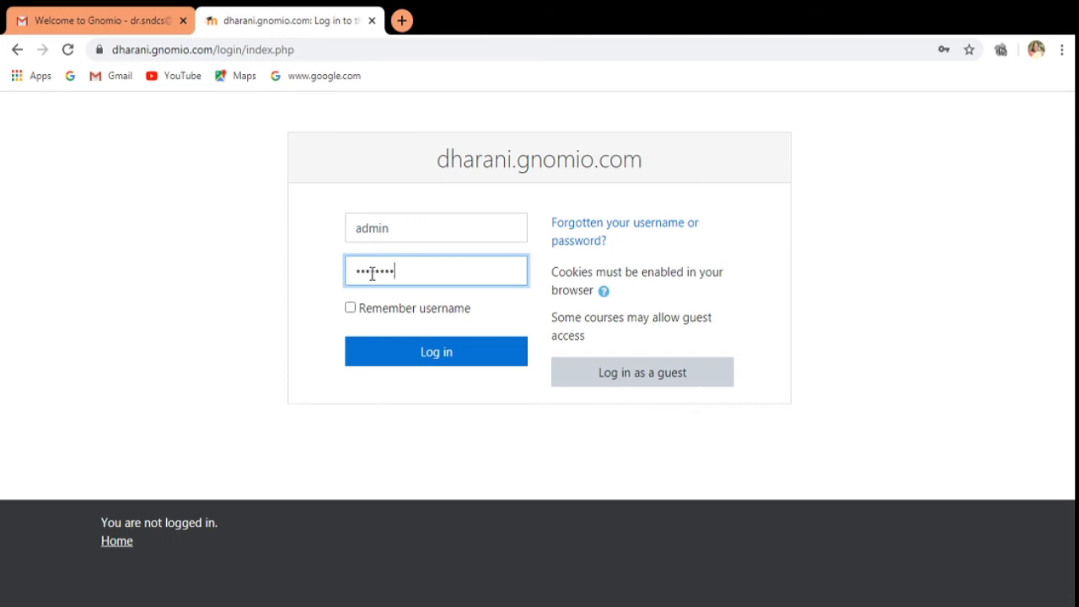
left_click(435, 352)
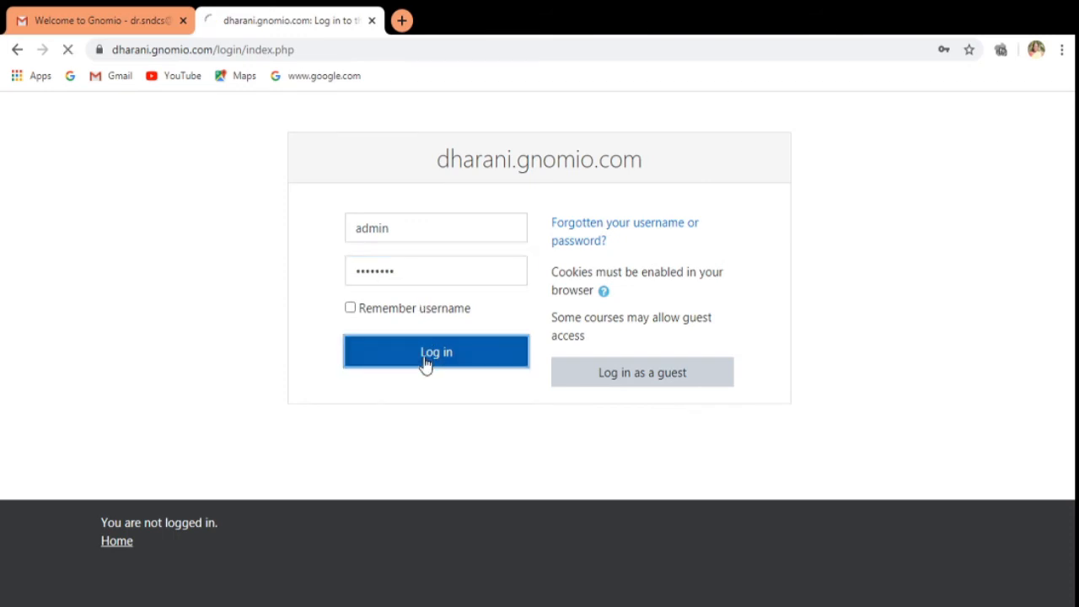
left_click(435, 352)
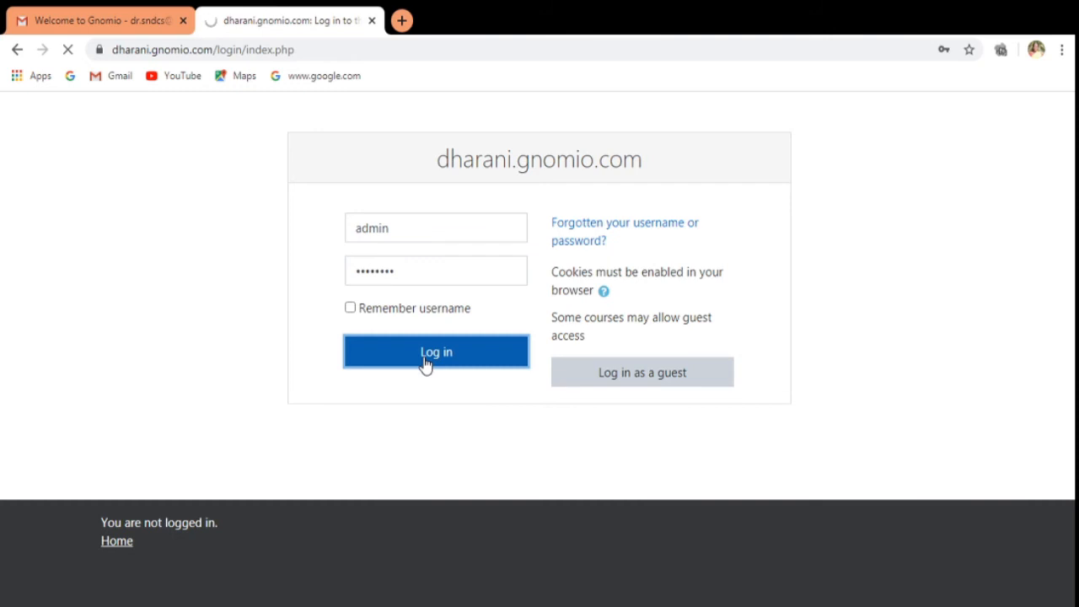
left_click(435, 352)
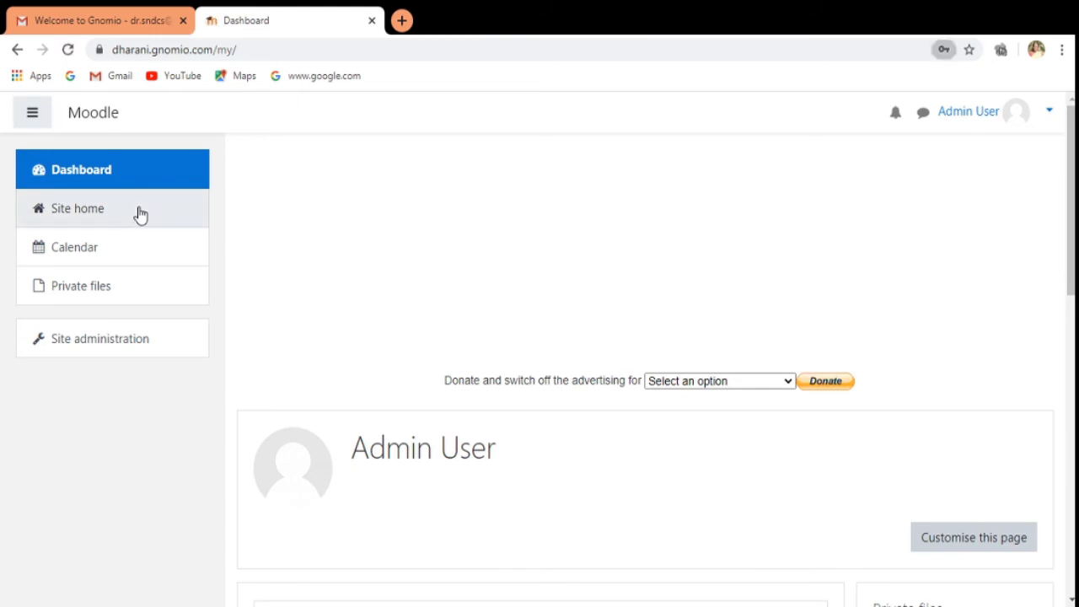
Step: Open Site home and step through then close the welcome user tour
left_click(78, 209)
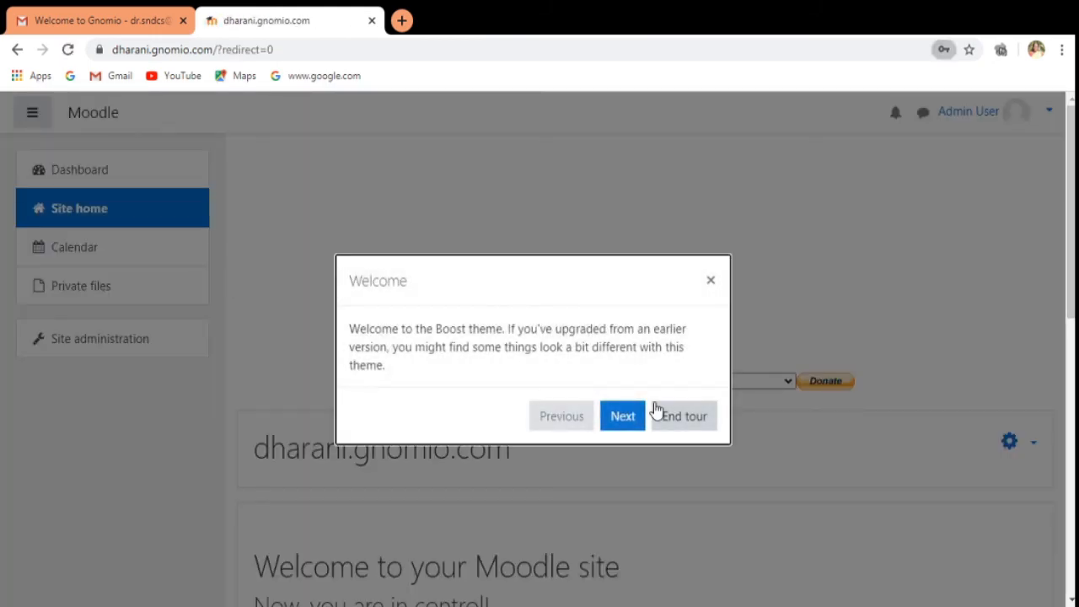
left_click(623, 415)
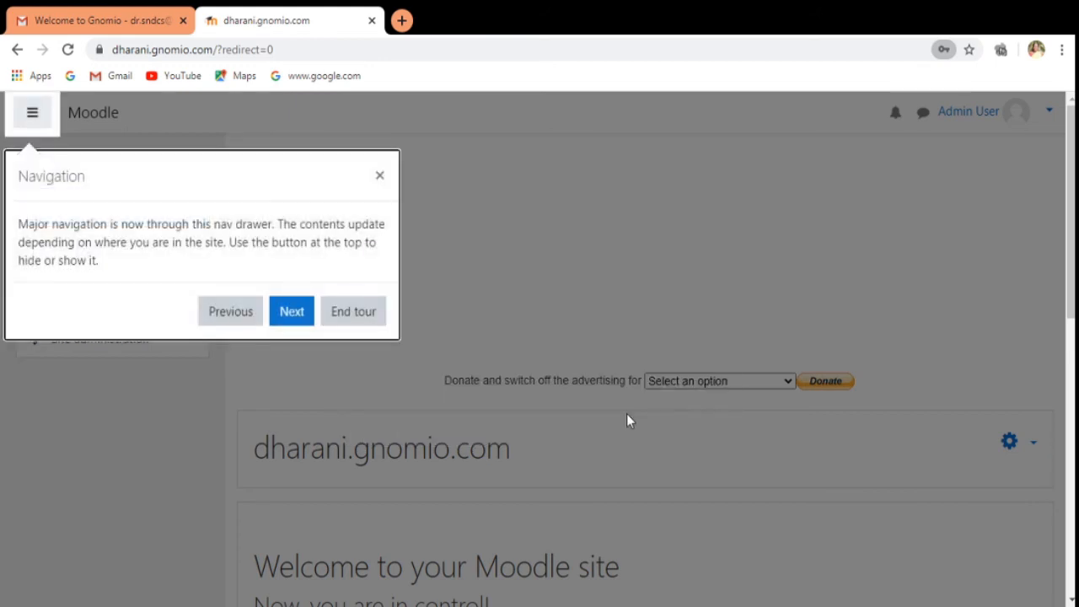
left_click(291, 310)
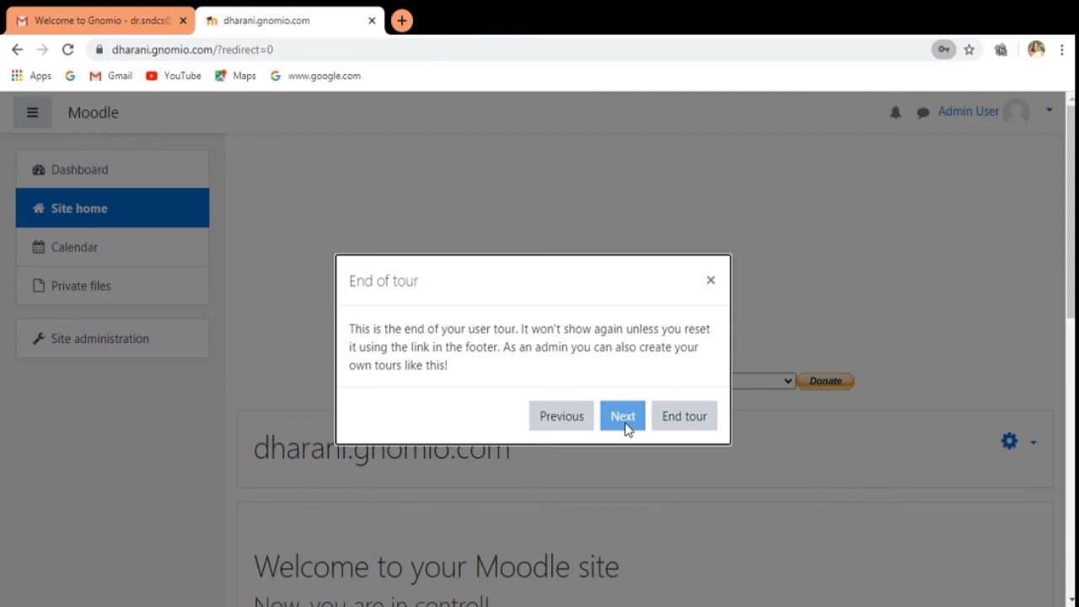
mouse_move(711, 280)
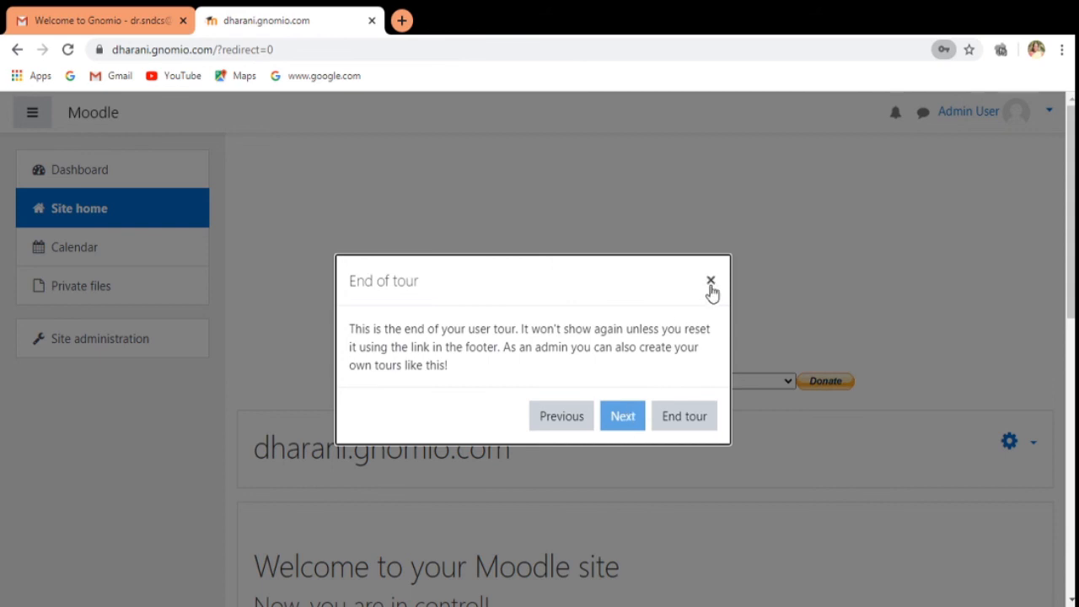
left_click(711, 279)
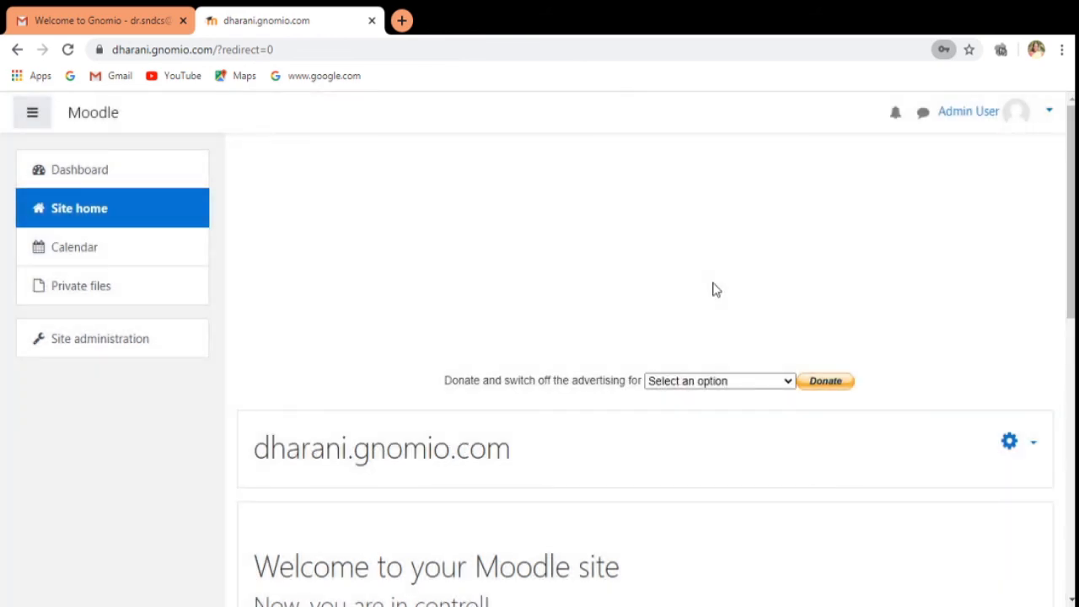
mouse_move(919, 236)
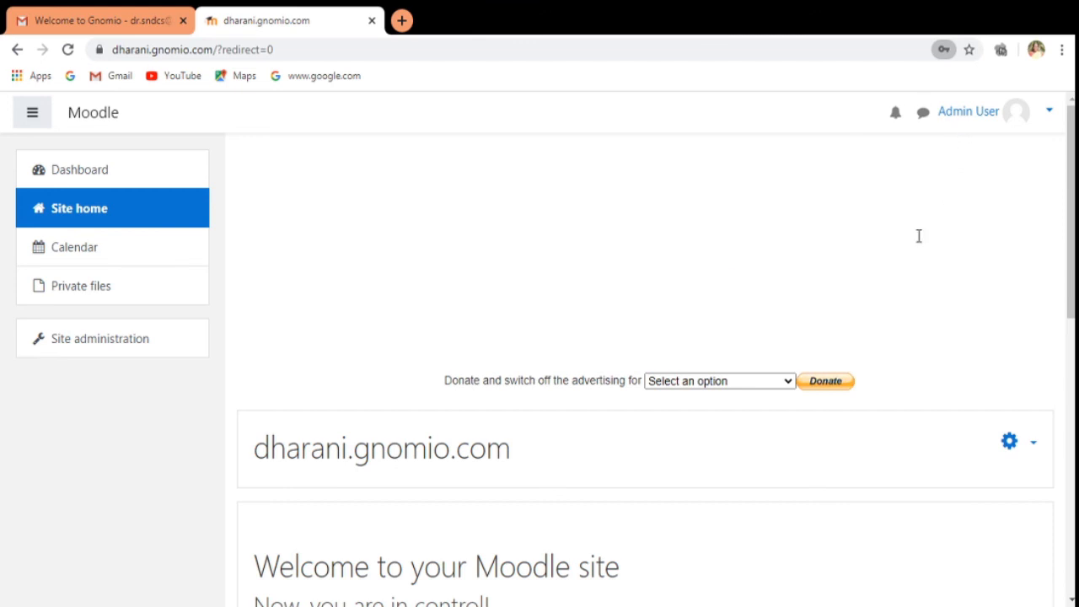
mouse_move(899, 326)
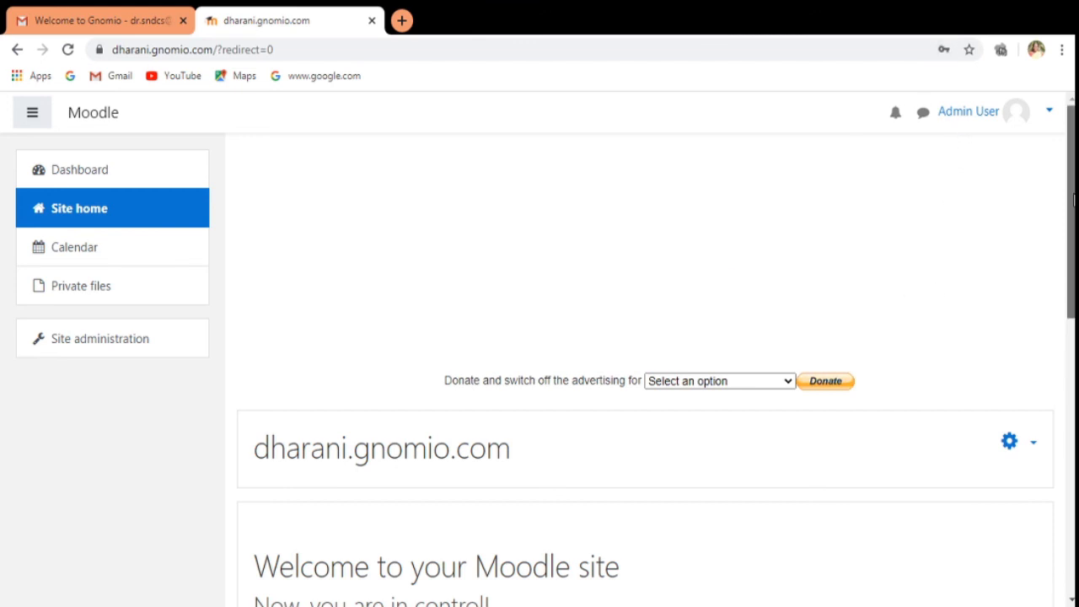
scroll("down", 3)
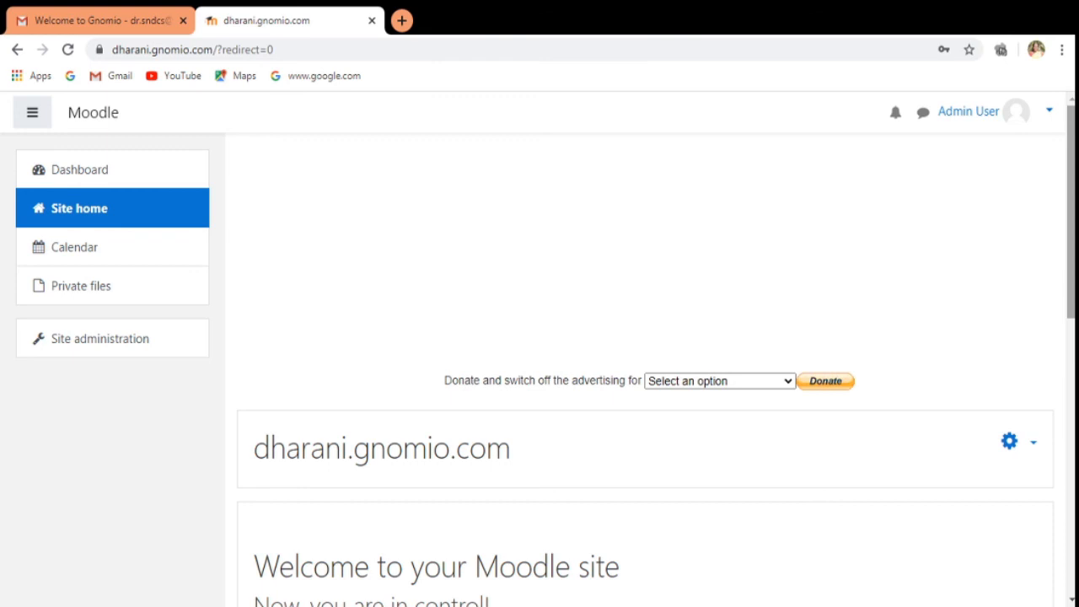
mouse_move(452, 14)
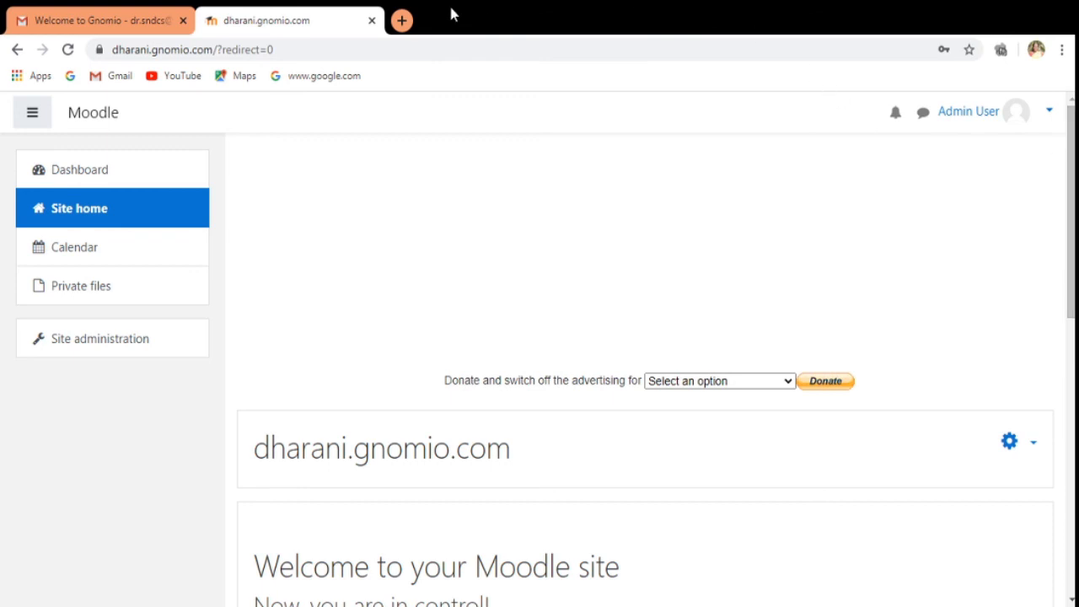